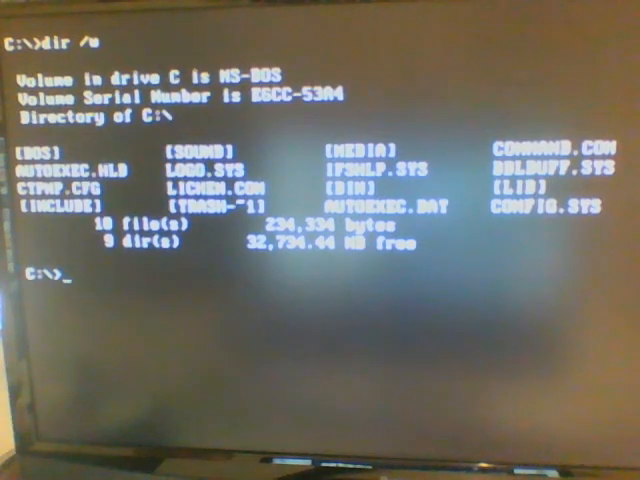
text(d)
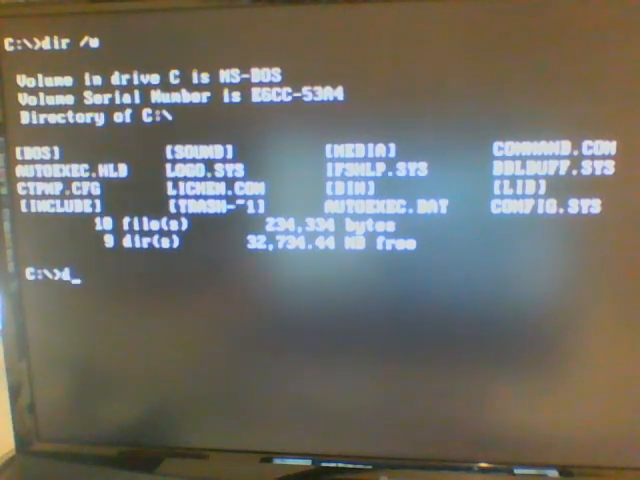
text(dir lichen.com)
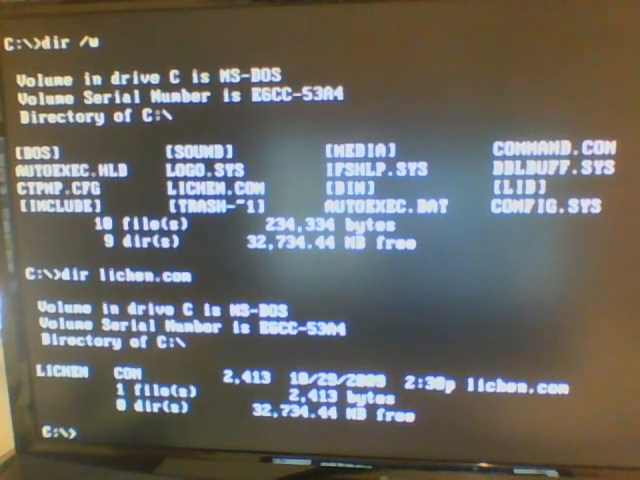
text(cls)
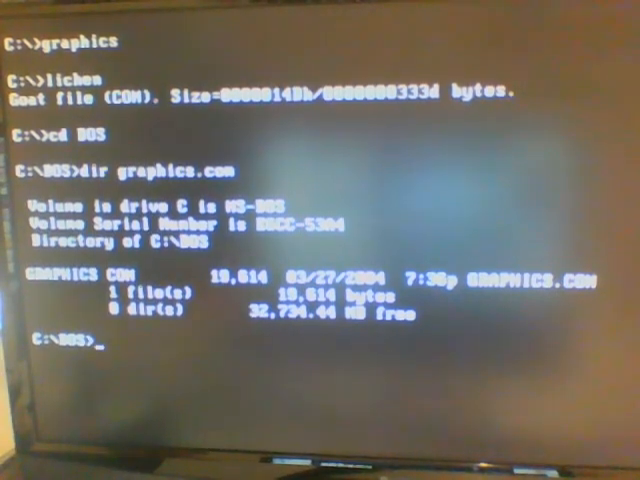
text(lichen)
text(graphics)
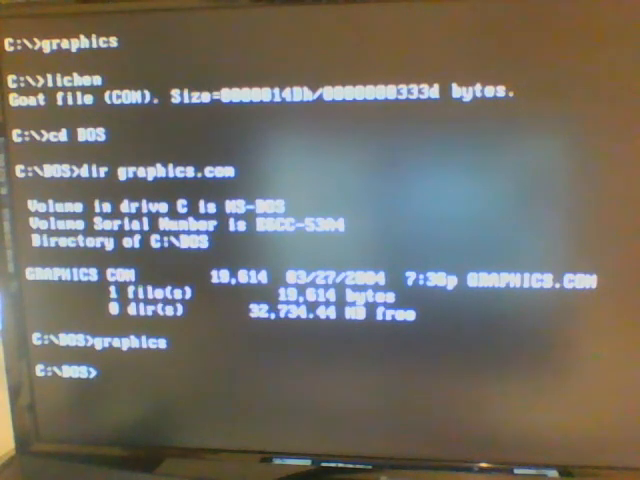
text(dir graphics.com)
text(cd ..)
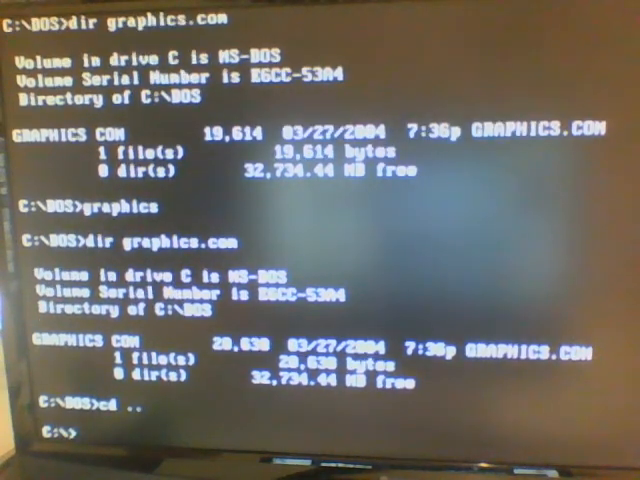
text(keyb)
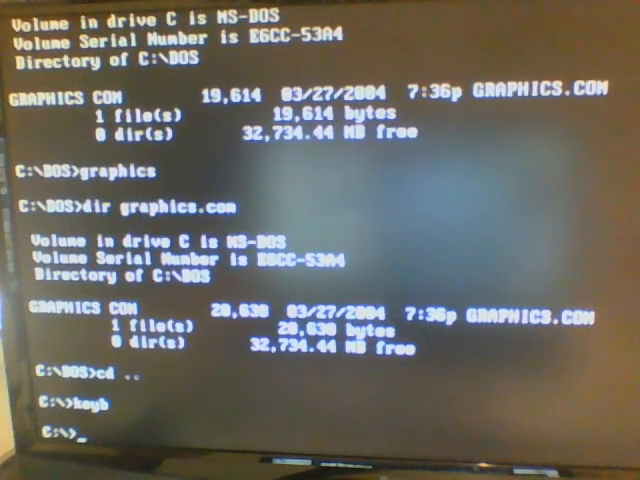
text(format)
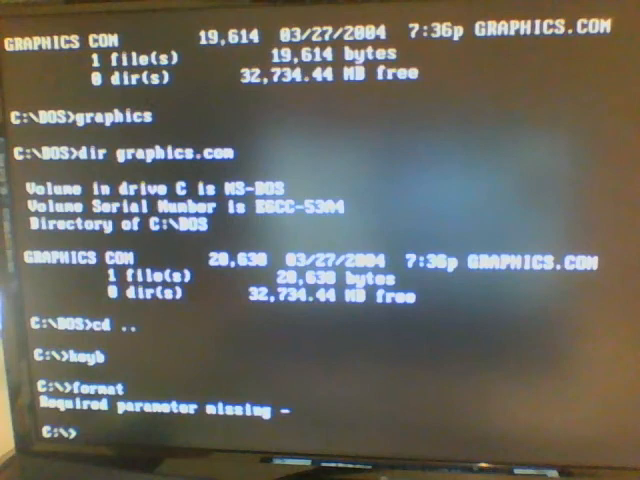
text(defrag)
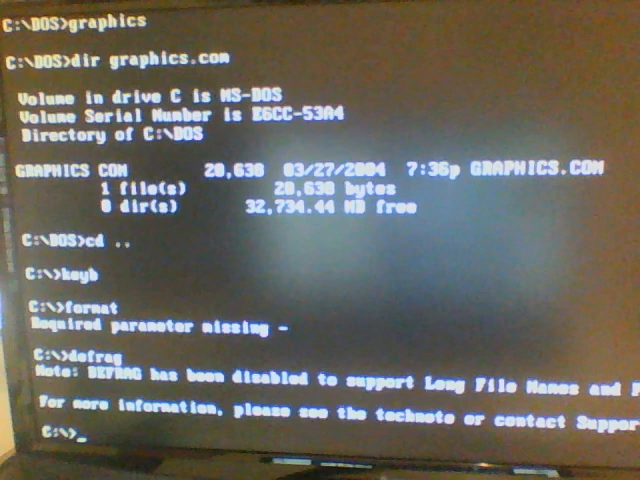
text(date)
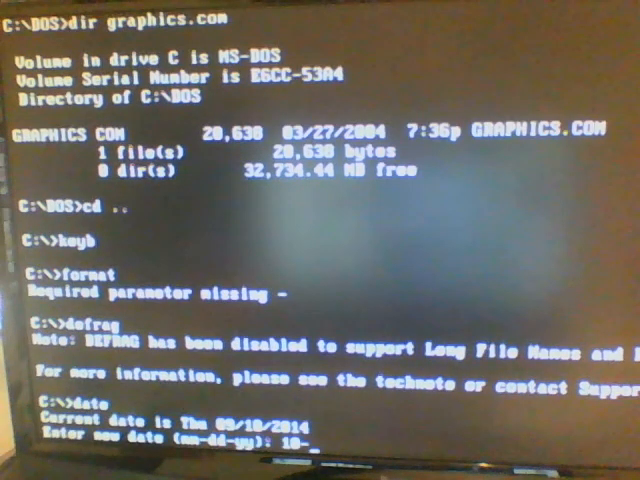
text(10-20)
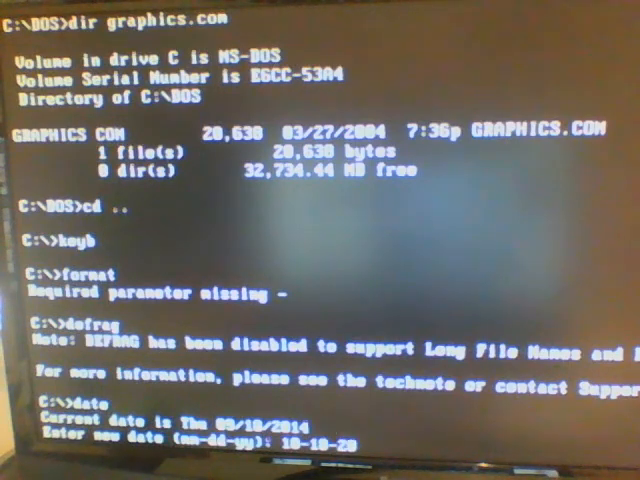